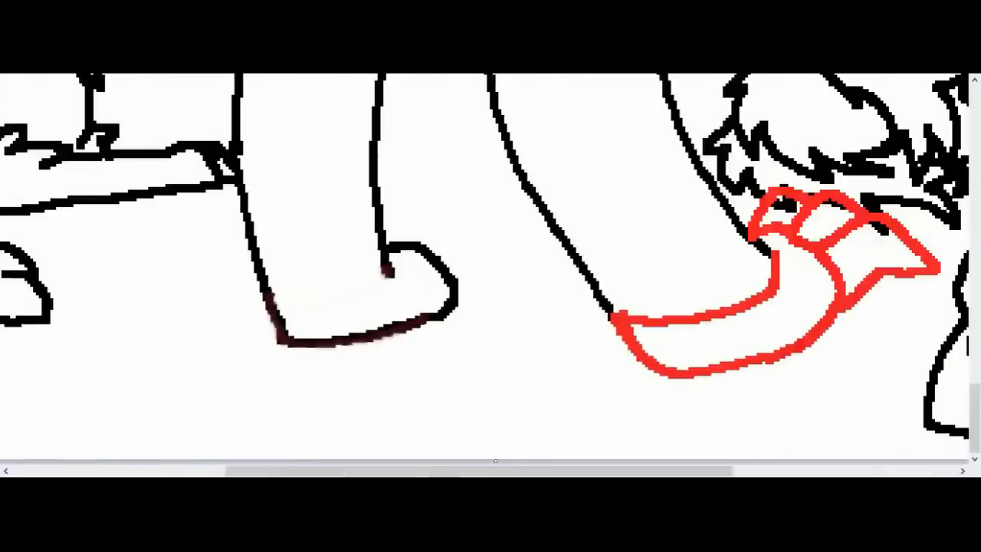
# Sketch the leg outline stroke in black with the drawing tool.
pyautogui.moveTo(276, 337); pyautogui.dragTo(521, 276)
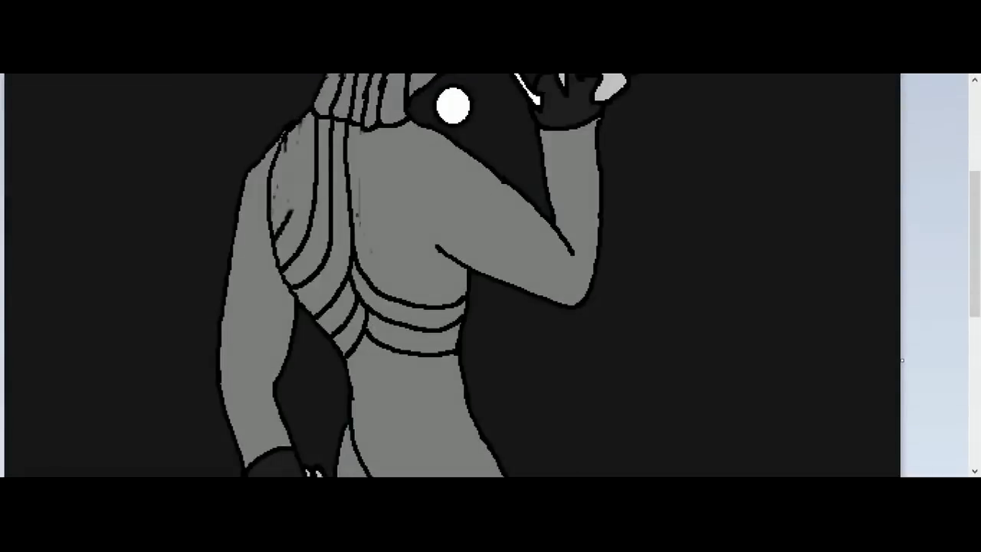
# Scroll the canvas down to reach the creature's back for the ridge lines.
pyautogui.scroll(-3)
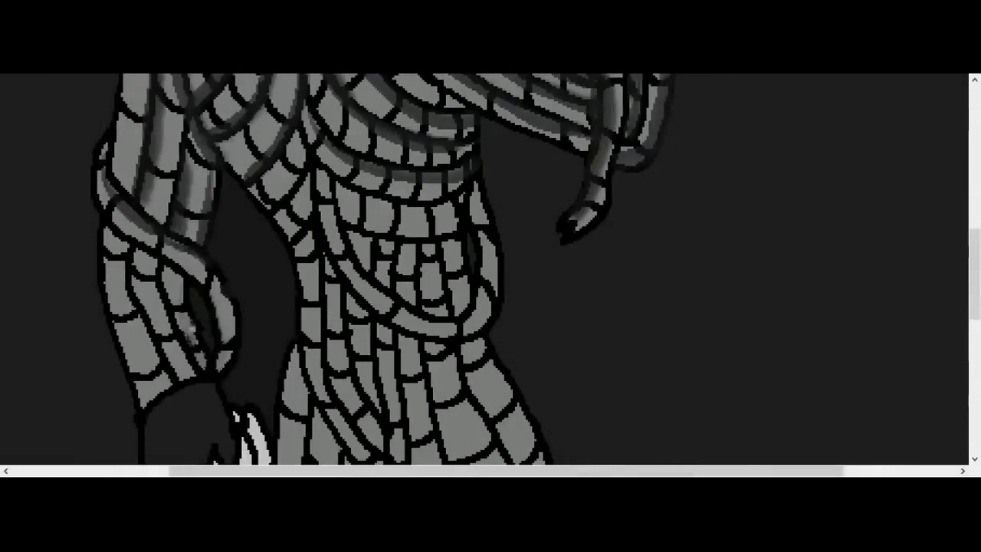
# Scroll the canvas down to continue the scale pattern over the body and arms.
pyautogui.scroll(-3)
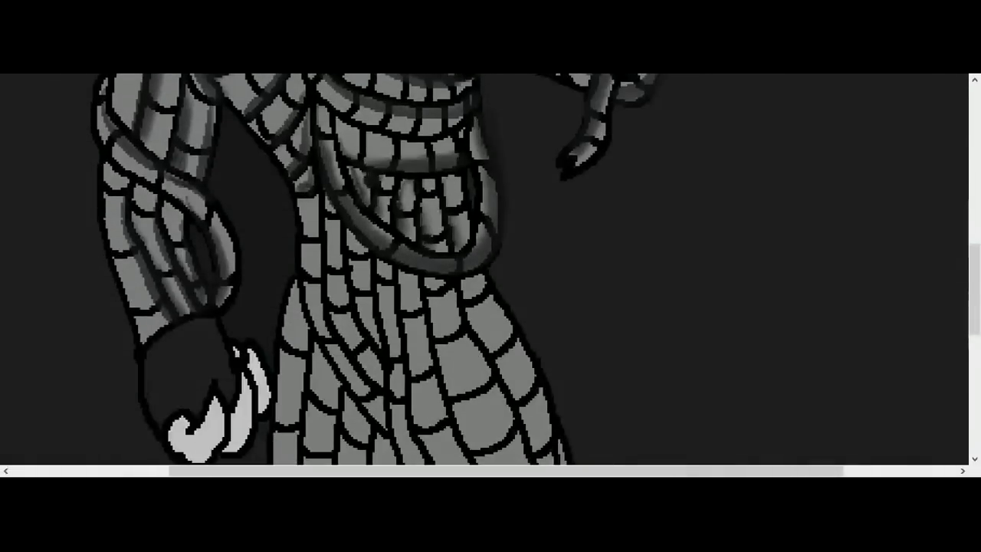
pyautogui.scroll(-3)
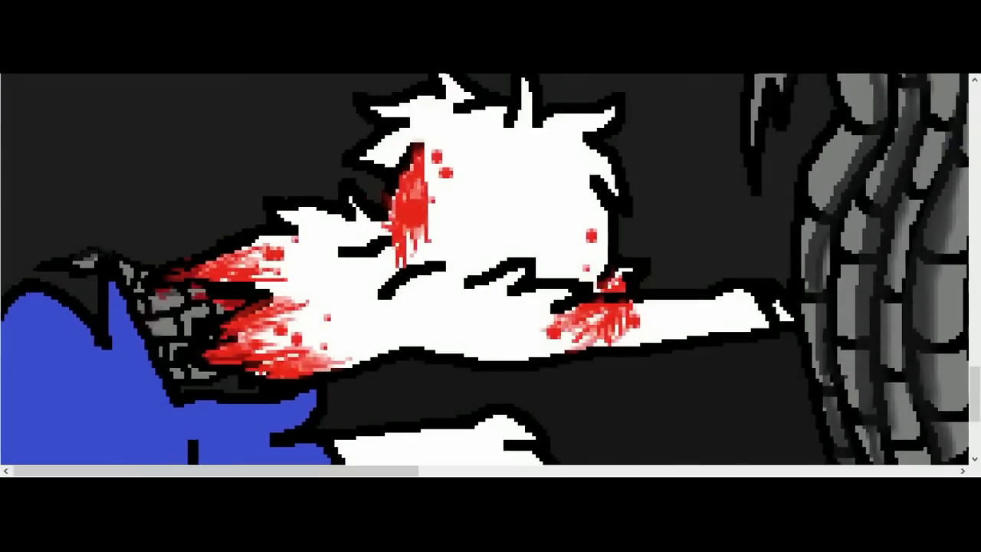
# Scroll down the canvas while splattering red blood over the figure and scales.
pyautogui.scroll(-3)
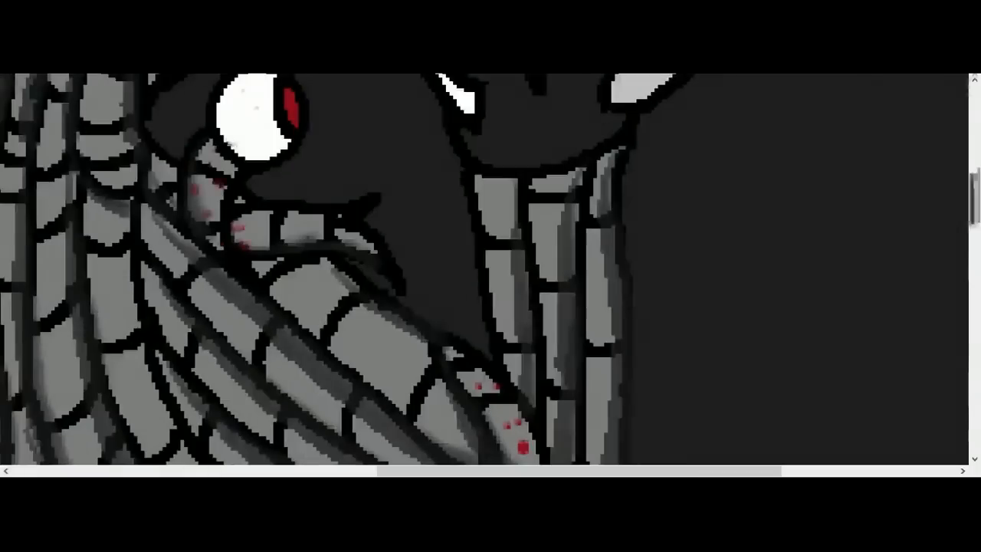
pyautogui.scroll(-3)
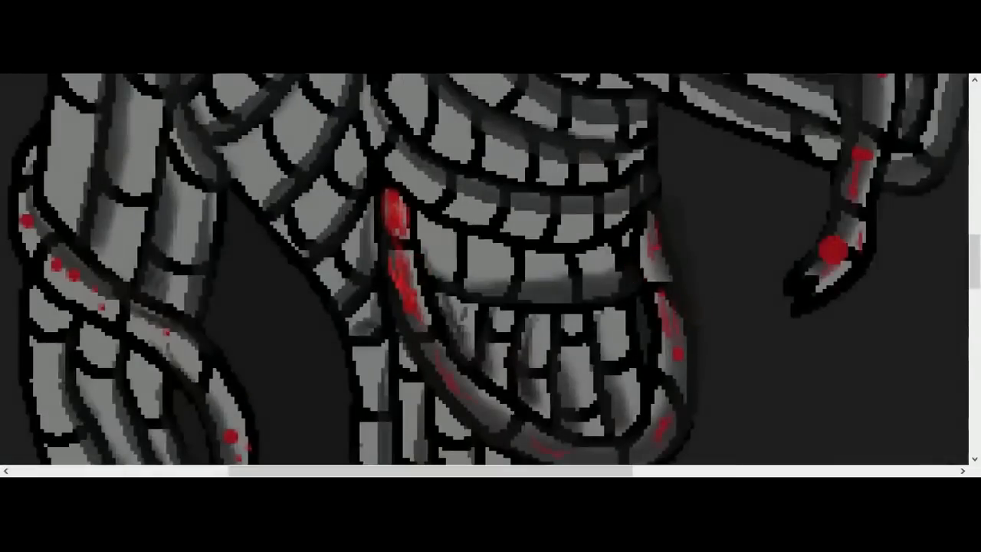